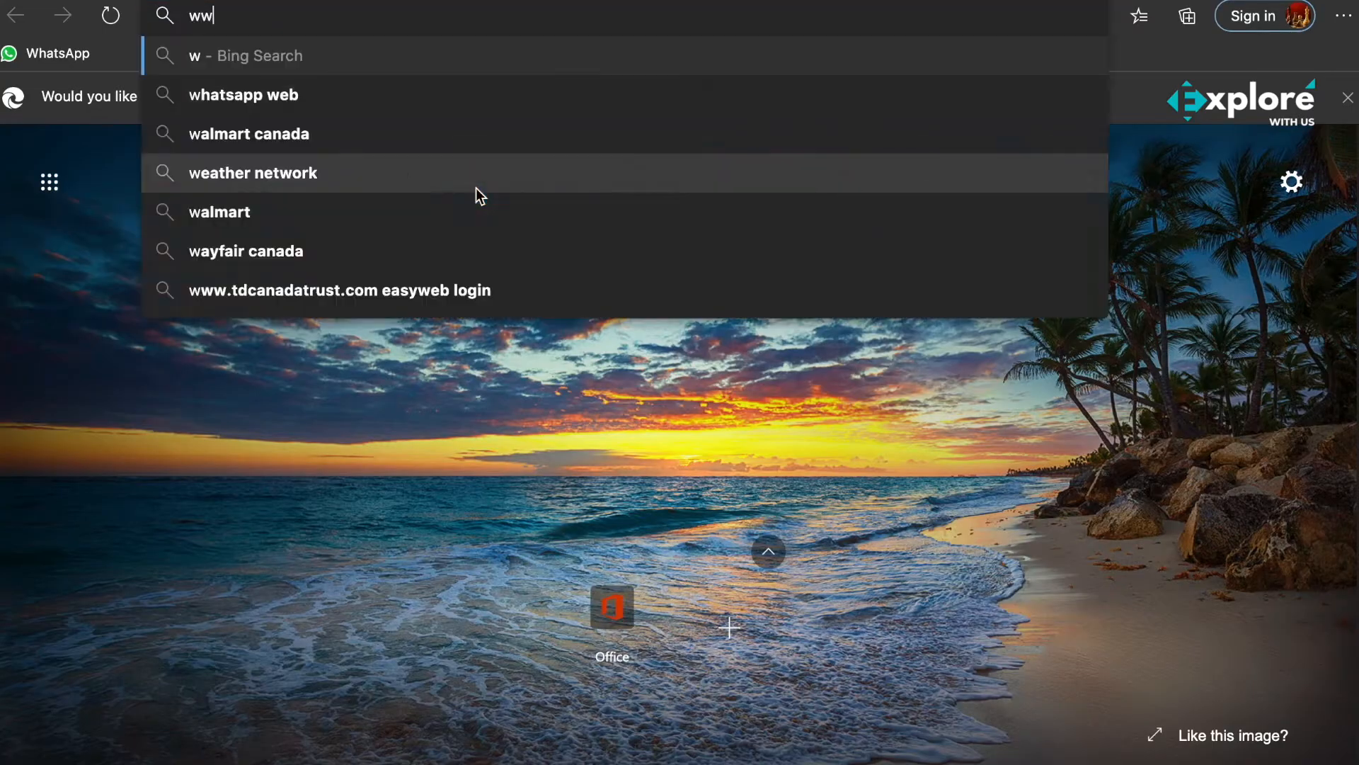
# Step: Download Garmin Express for Mac from garmin.com in Edge and open the installer image
pyautogui.write('www.garmin.com/en-US/software/express/mac/')
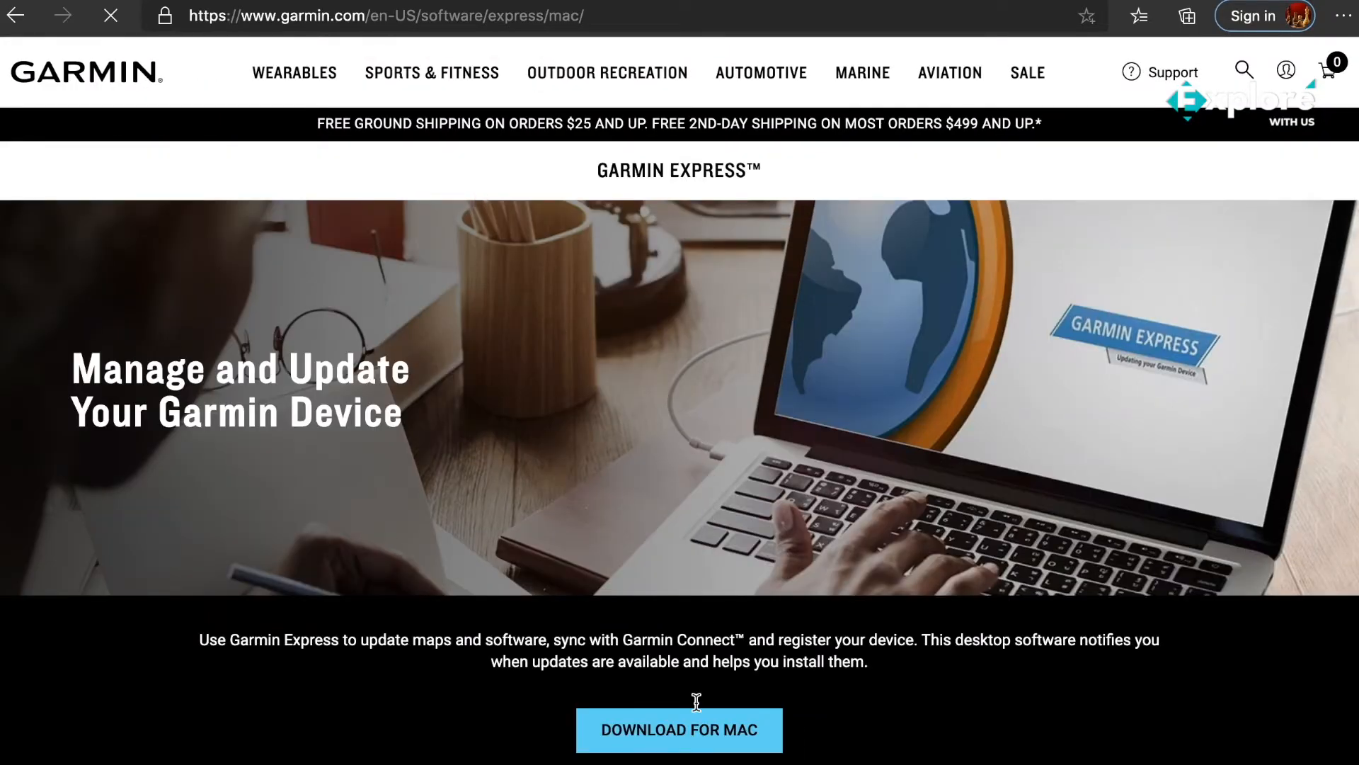
pyautogui.scroll(-3)
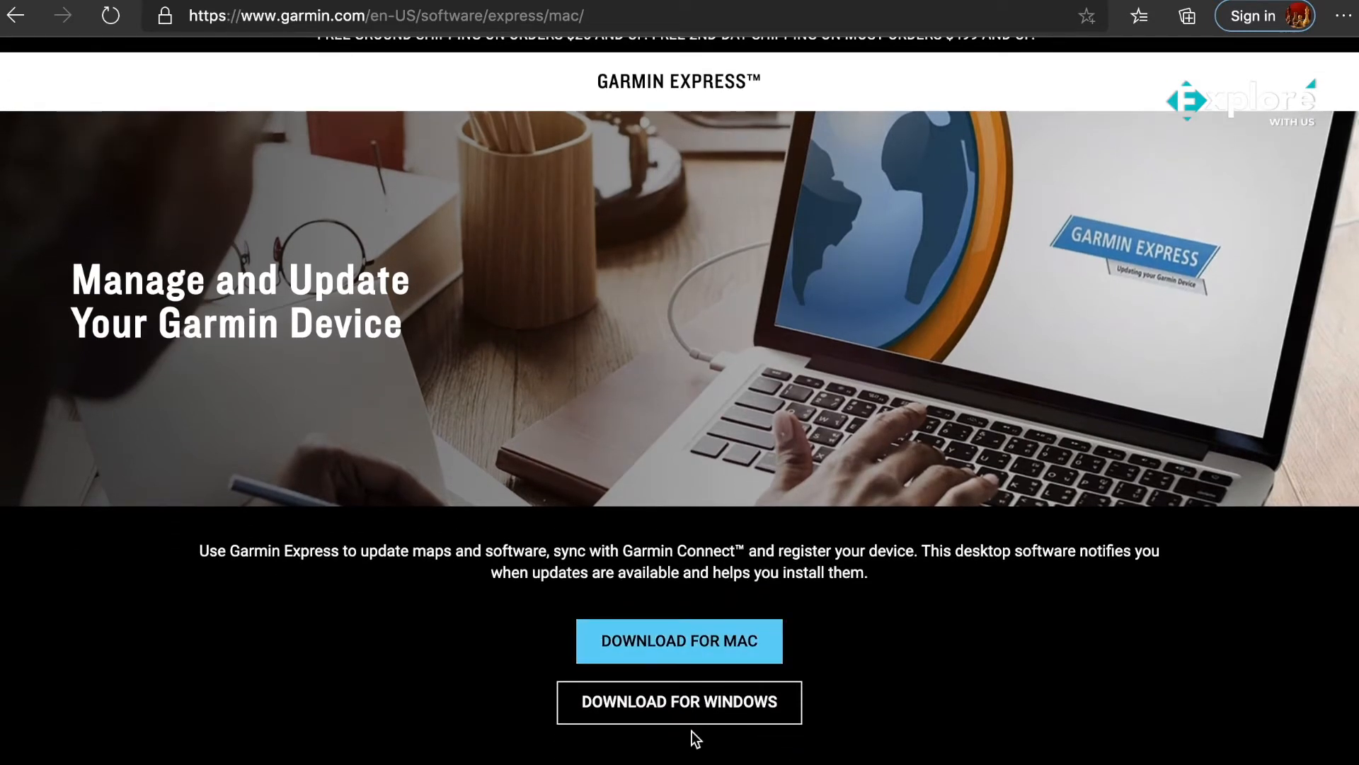
pyautogui.click(679, 641)
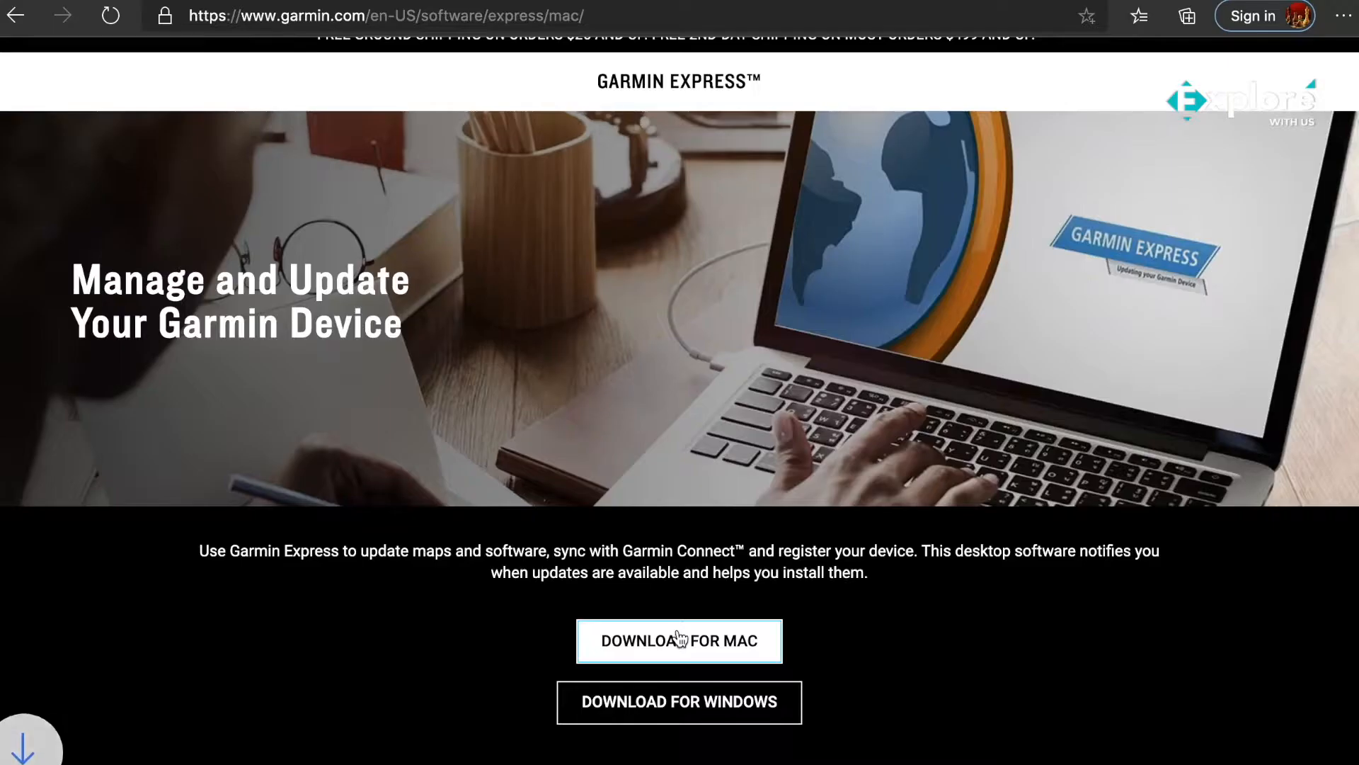
pyautogui.click(679, 640)
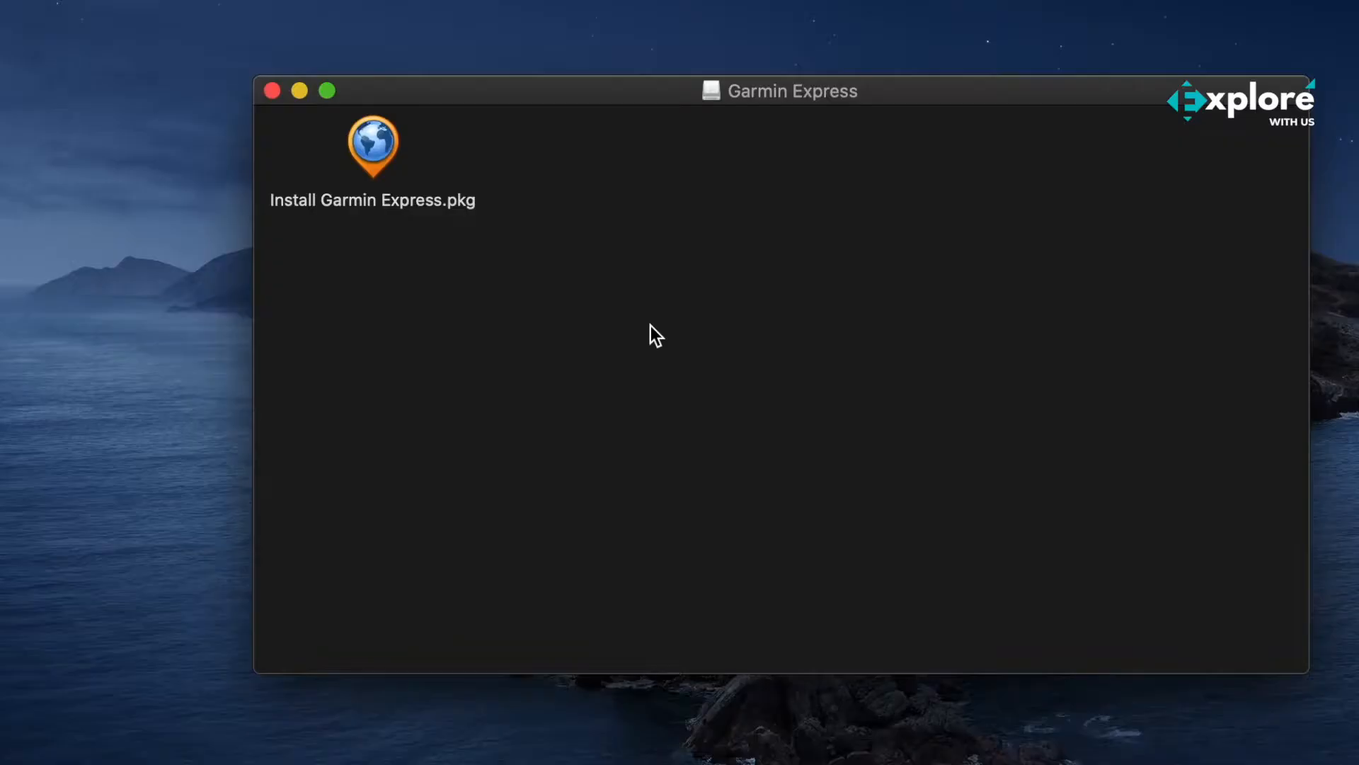
# Step: Run Install Garmin Express.pkg, allowing its check and agreeing to the licence
pyautogui.click(372, 147)
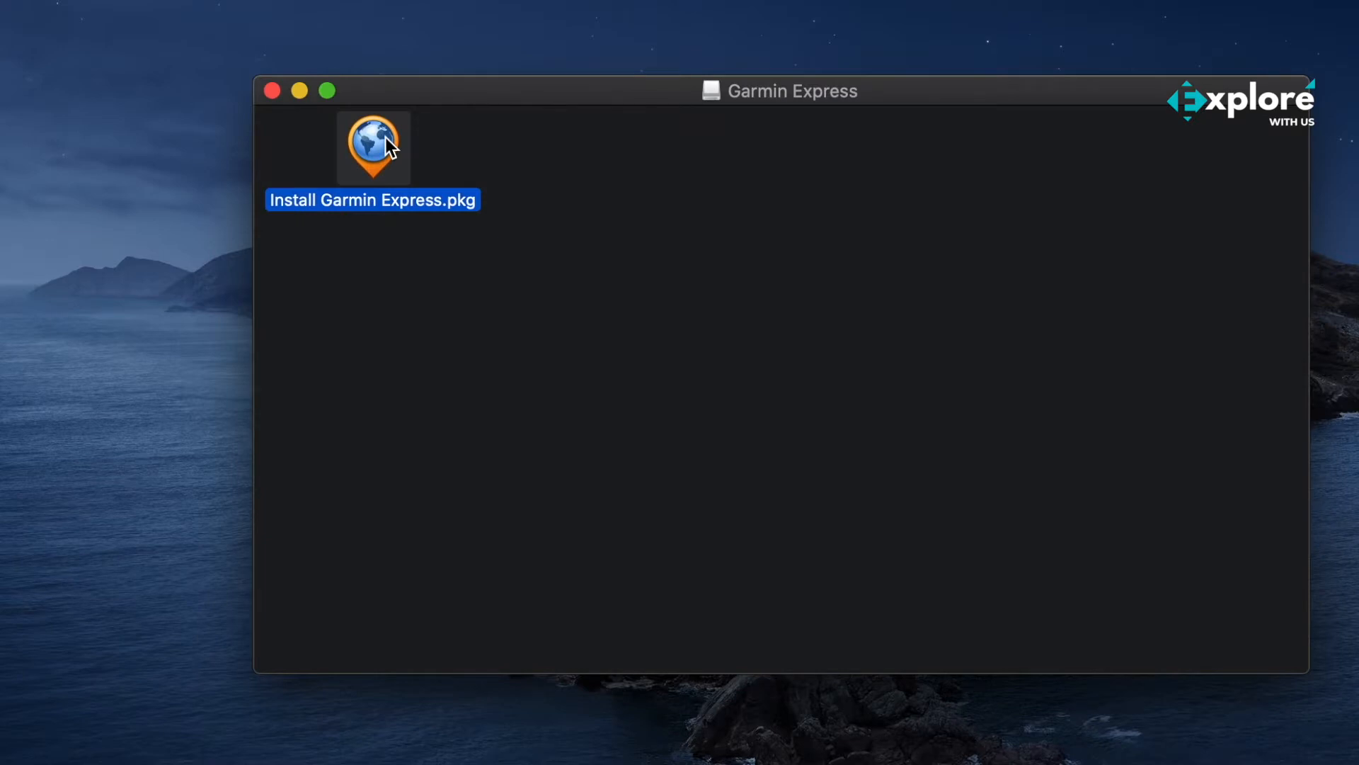
pyautogui.doubleClick(372, 146)
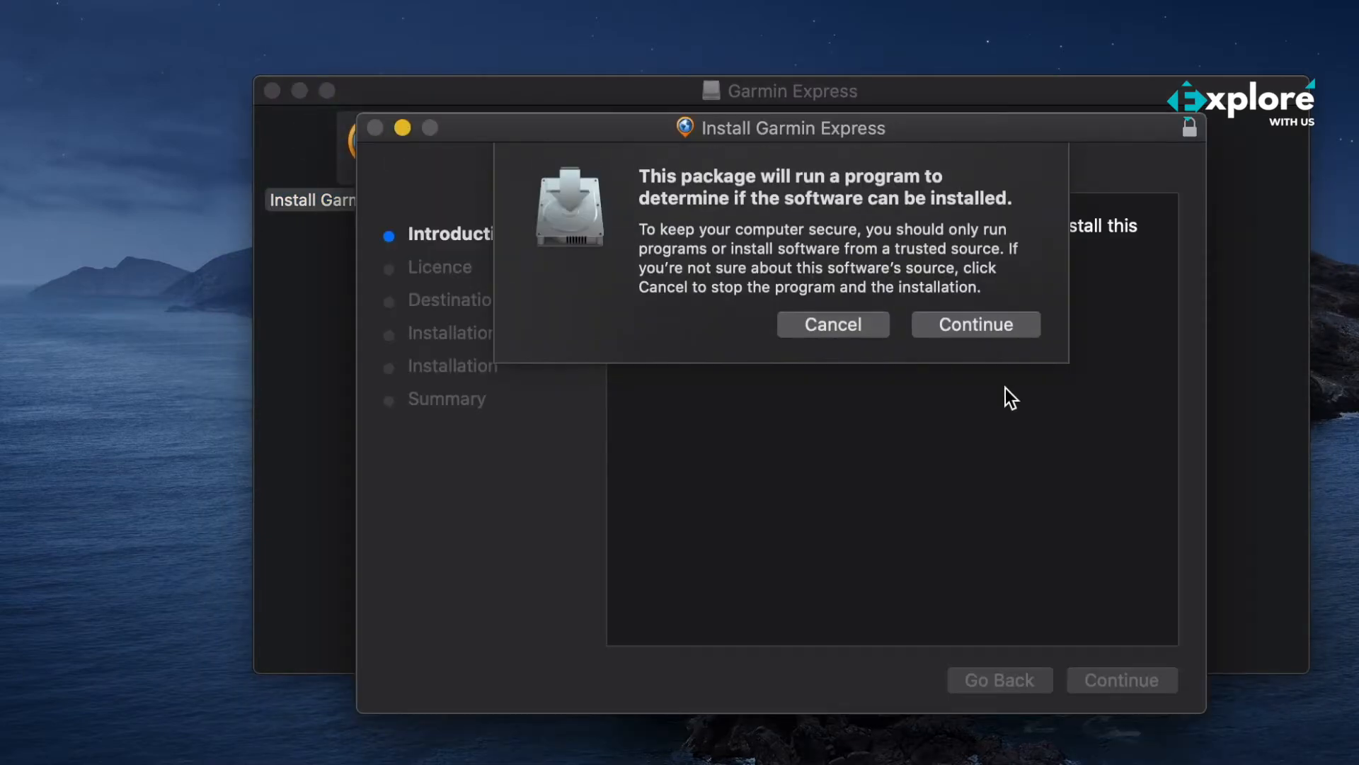
pyautogui.click(974, 323)
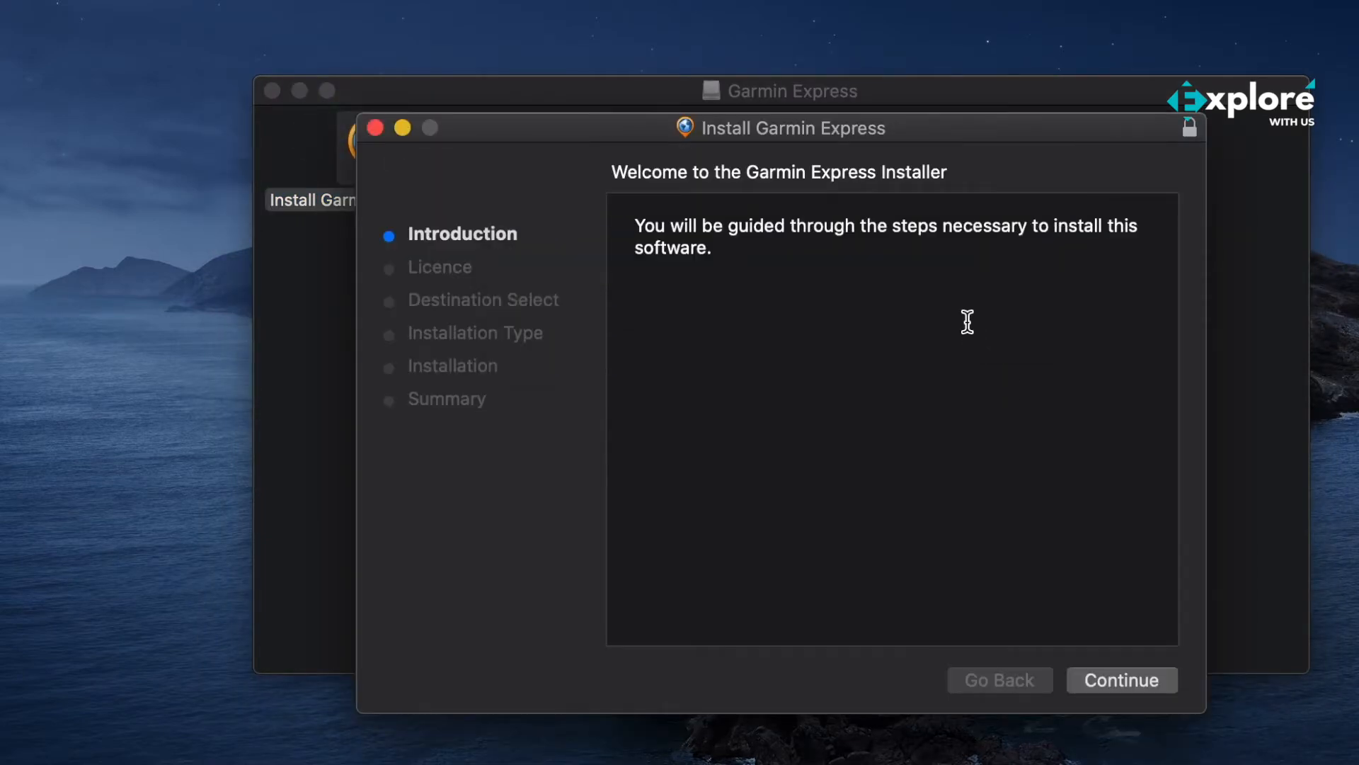
pyautogui.click(1121, 679)
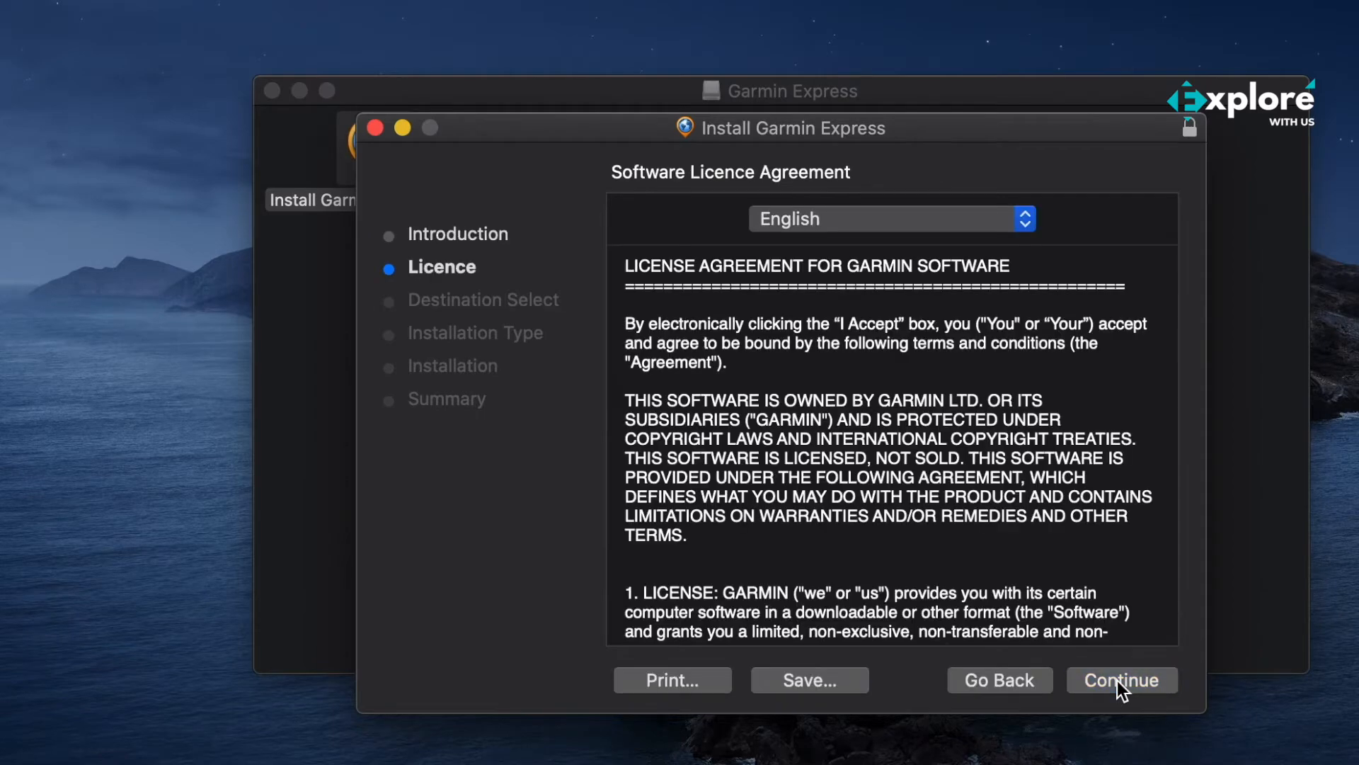
pyautogui.click(1121, 679)
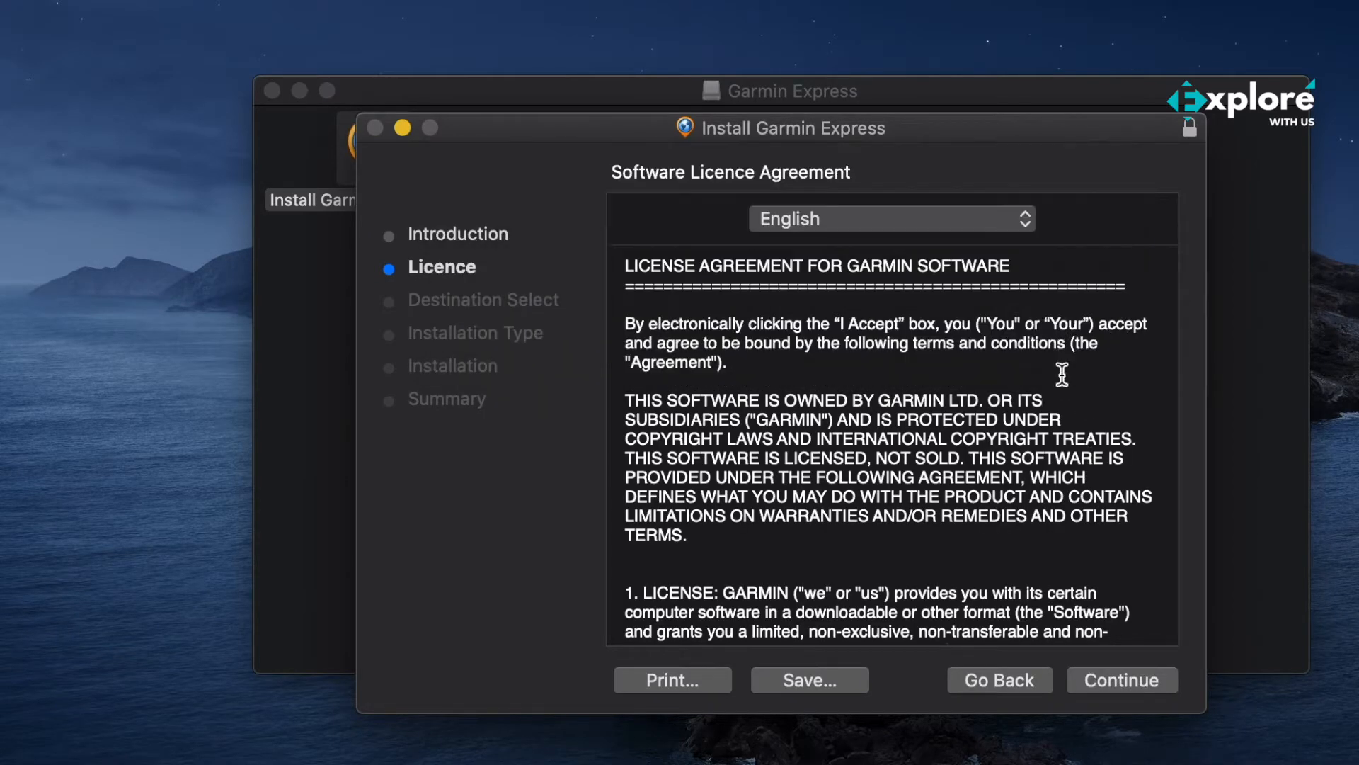
pyautogui.click(1120, 680)
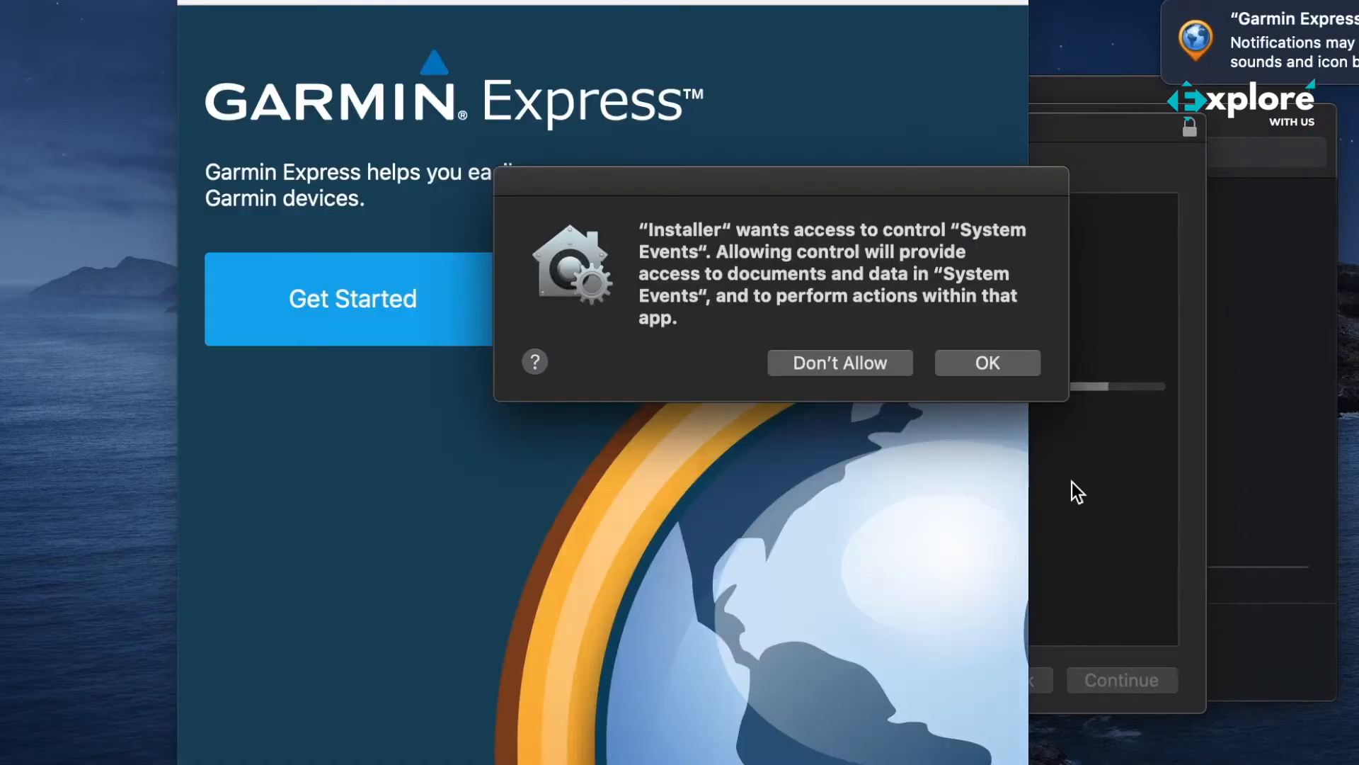
# Step: Allow System Events control, start Garmin Express setup, and add the found DriveSmart 65
pyautogui.click(985, 362)
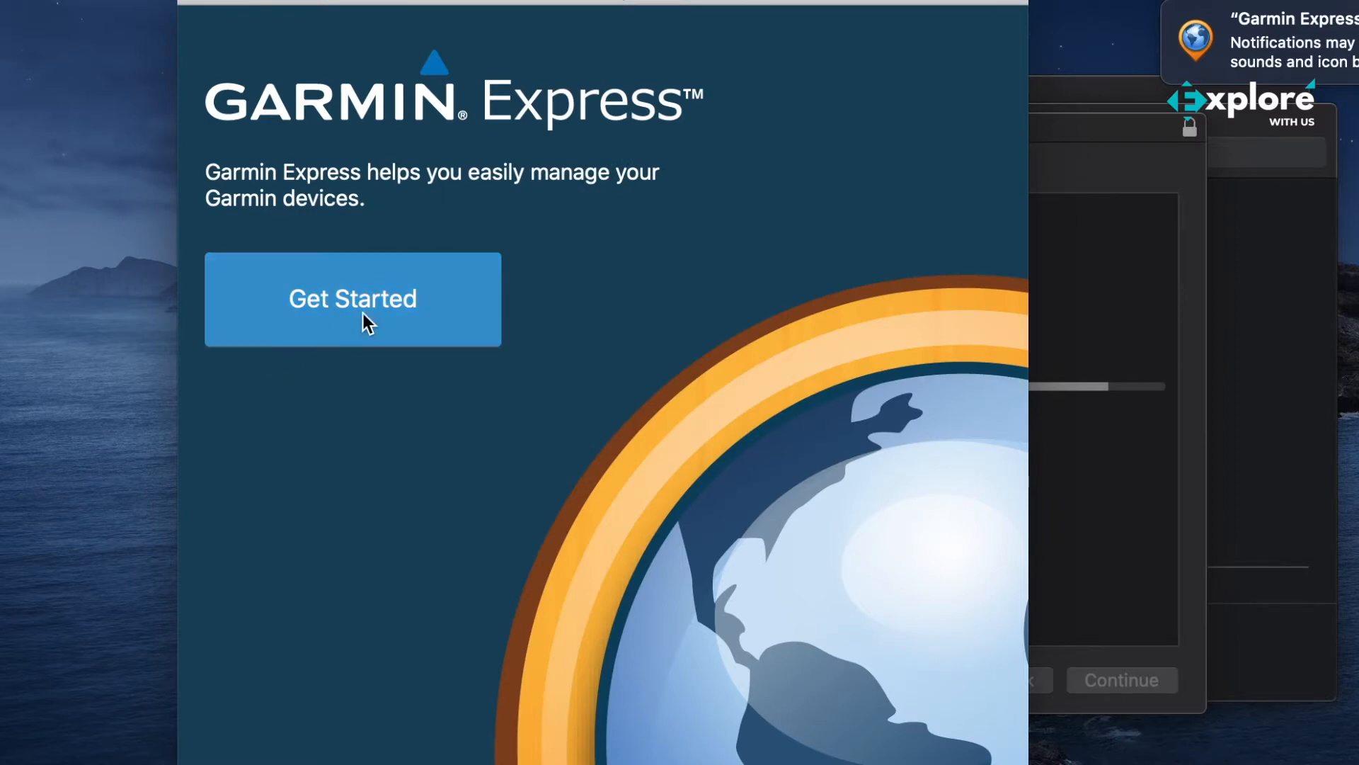
pyautogui.click(352, 299)
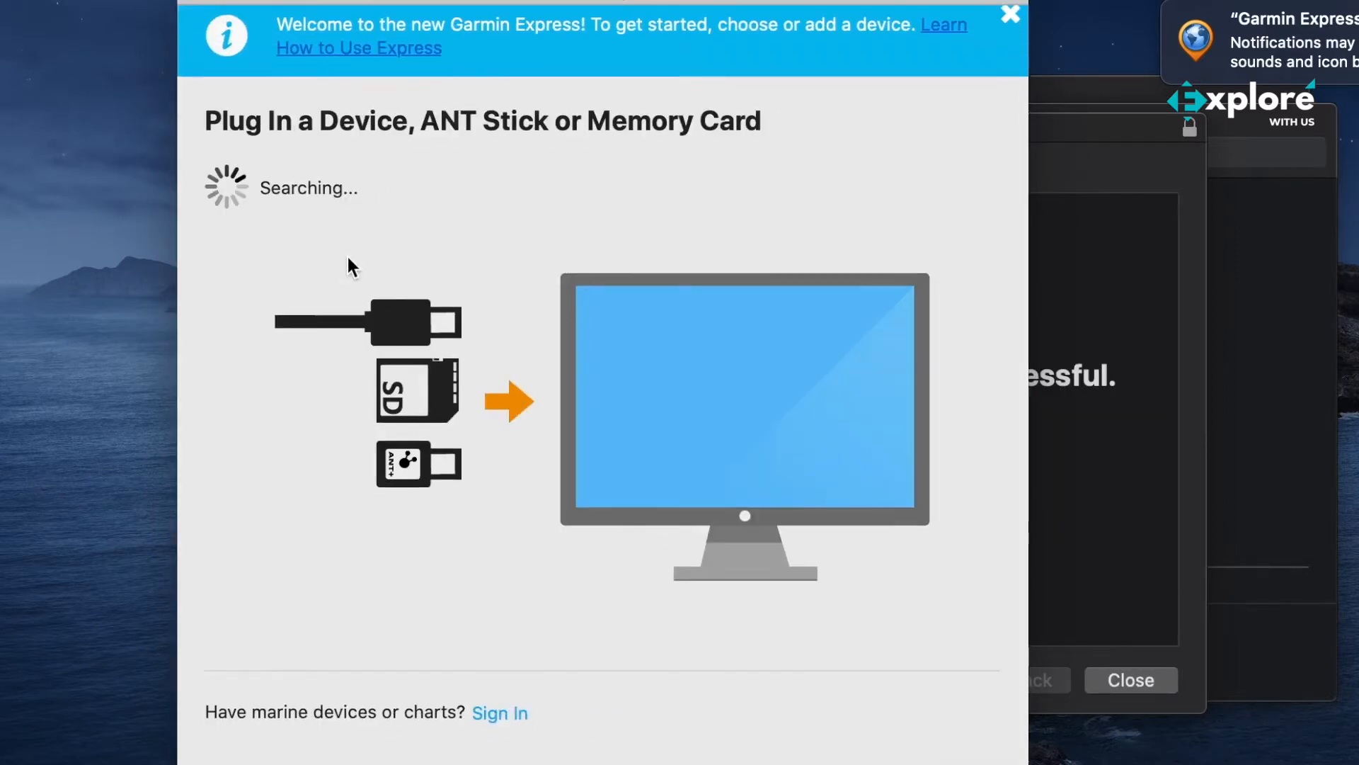
pyautogui.click(1008, 14)
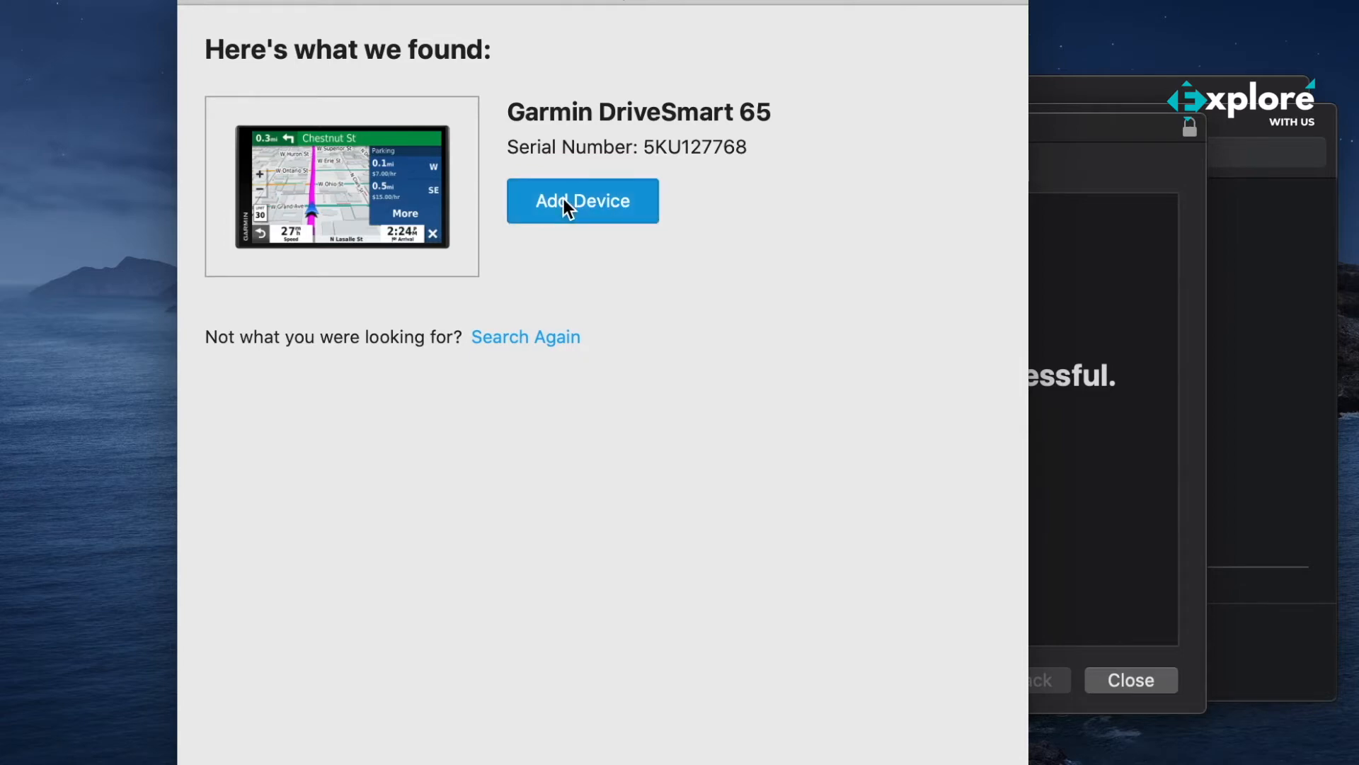
pyautogui.click(583, 200)
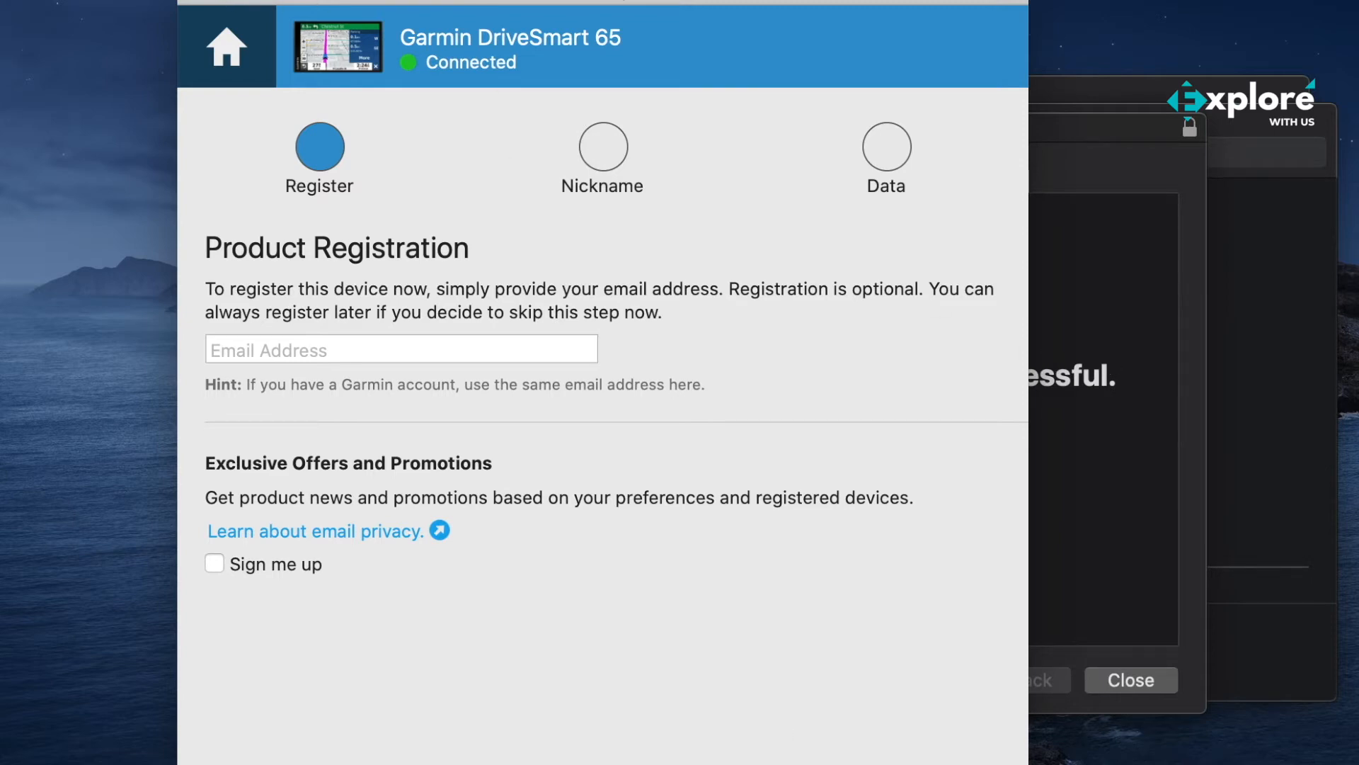
pyautogui.moveTo(552, 301)
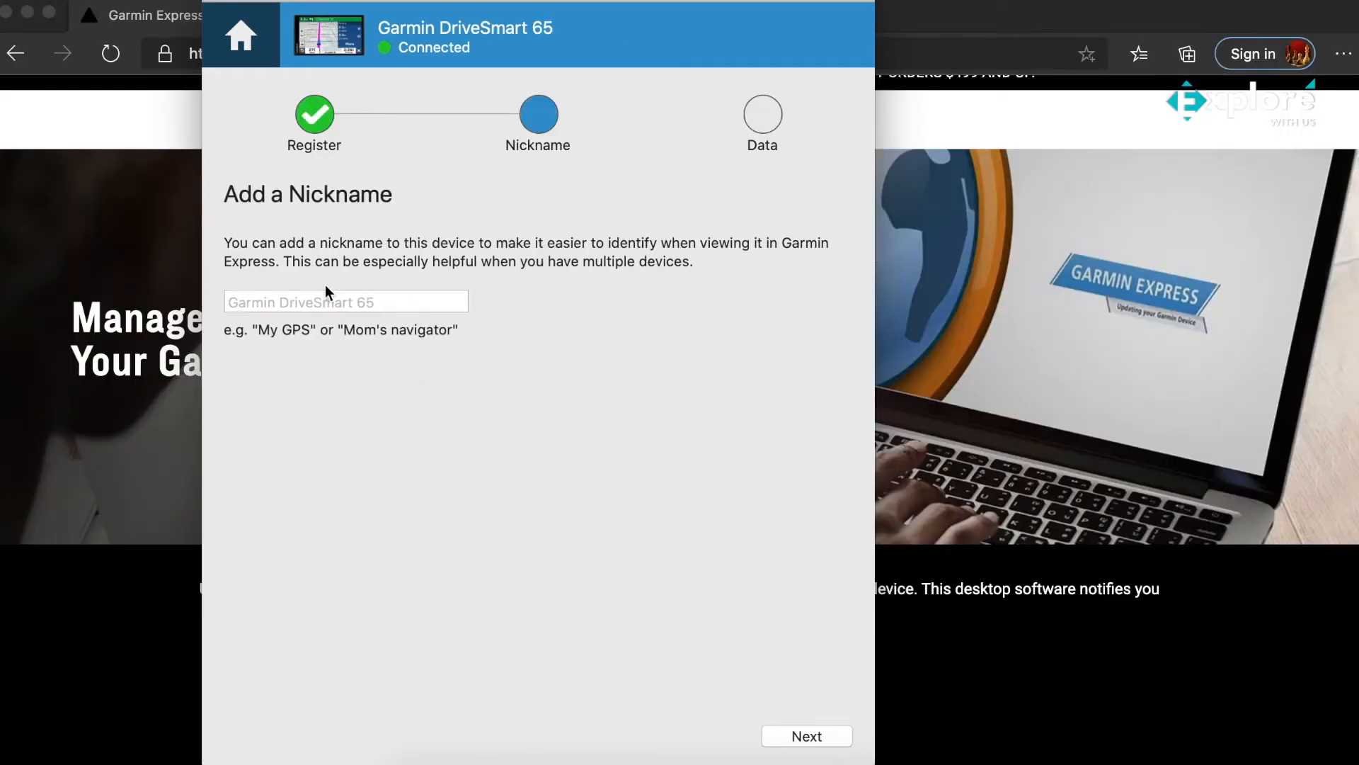
# Step: Nickname the DriveSmart 65 'Aizaz' and consent to sharing device data
pyautogui.write('Aizaz')
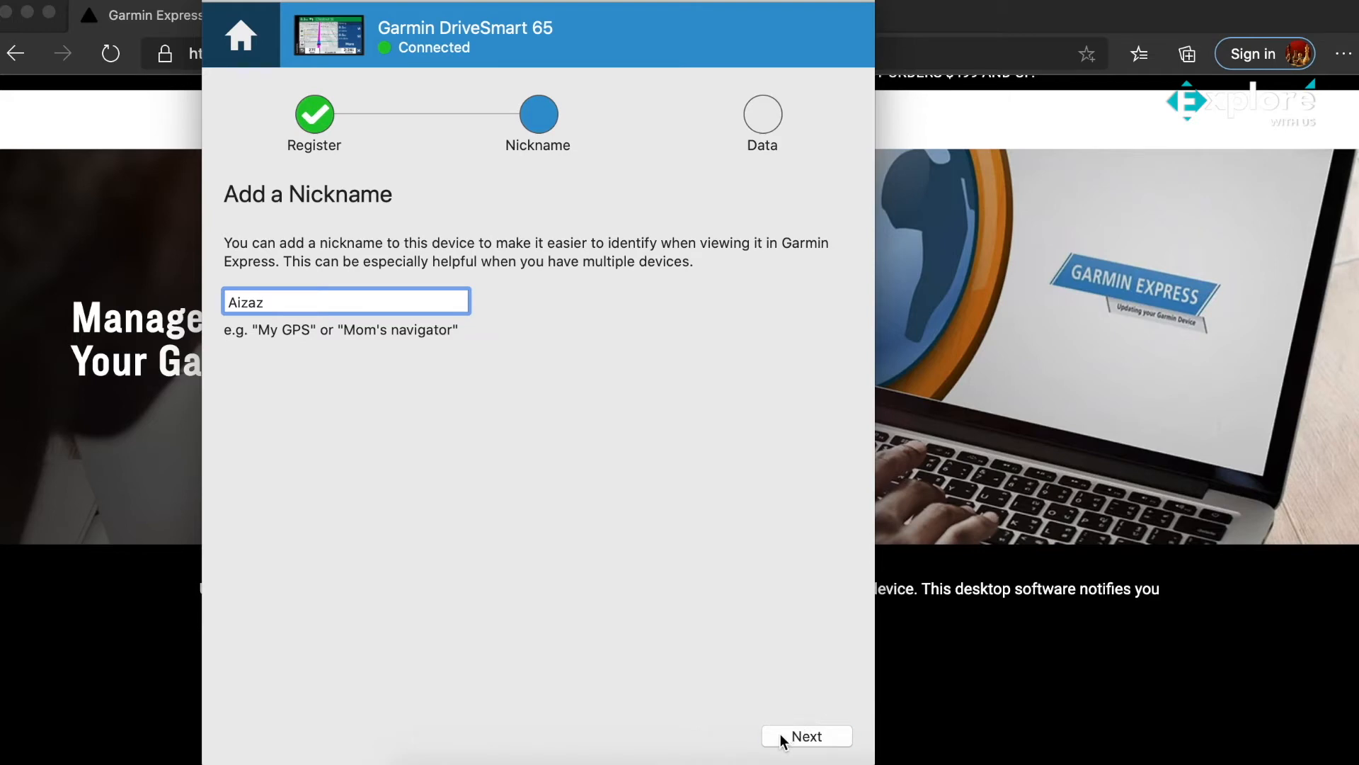
pyautogui.click(805, 737)
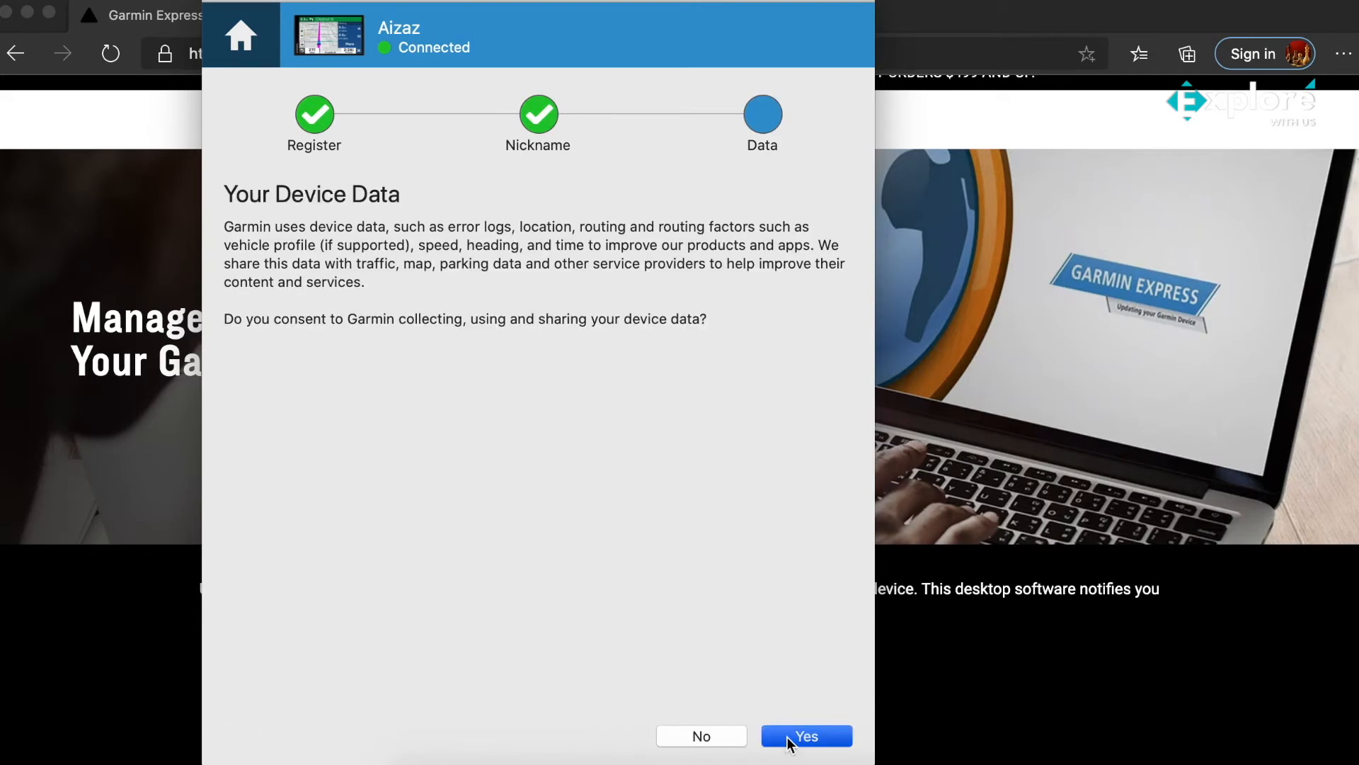
pyautogui.click(806, 735)
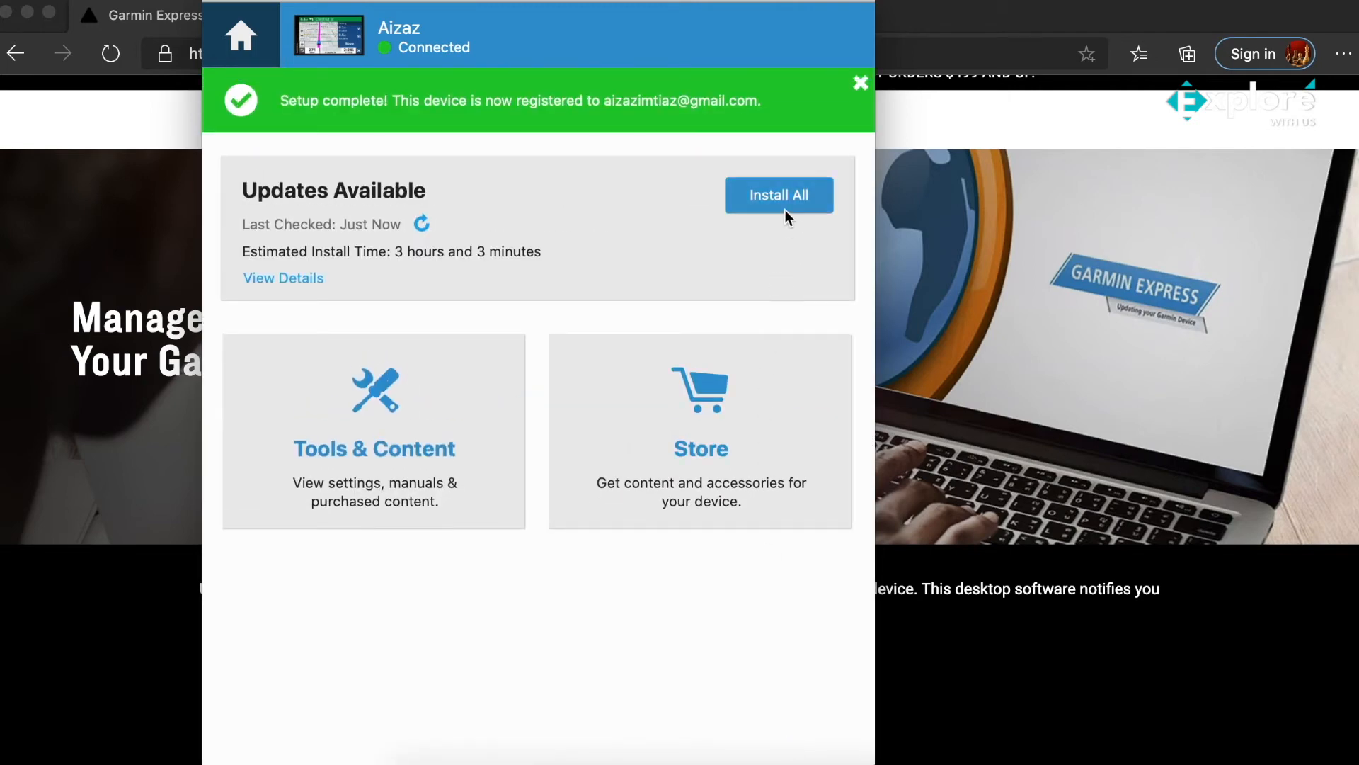
# Step: Choose Install All, accept the terms, and continue past the important notes
pyautogui.click(778, 194)
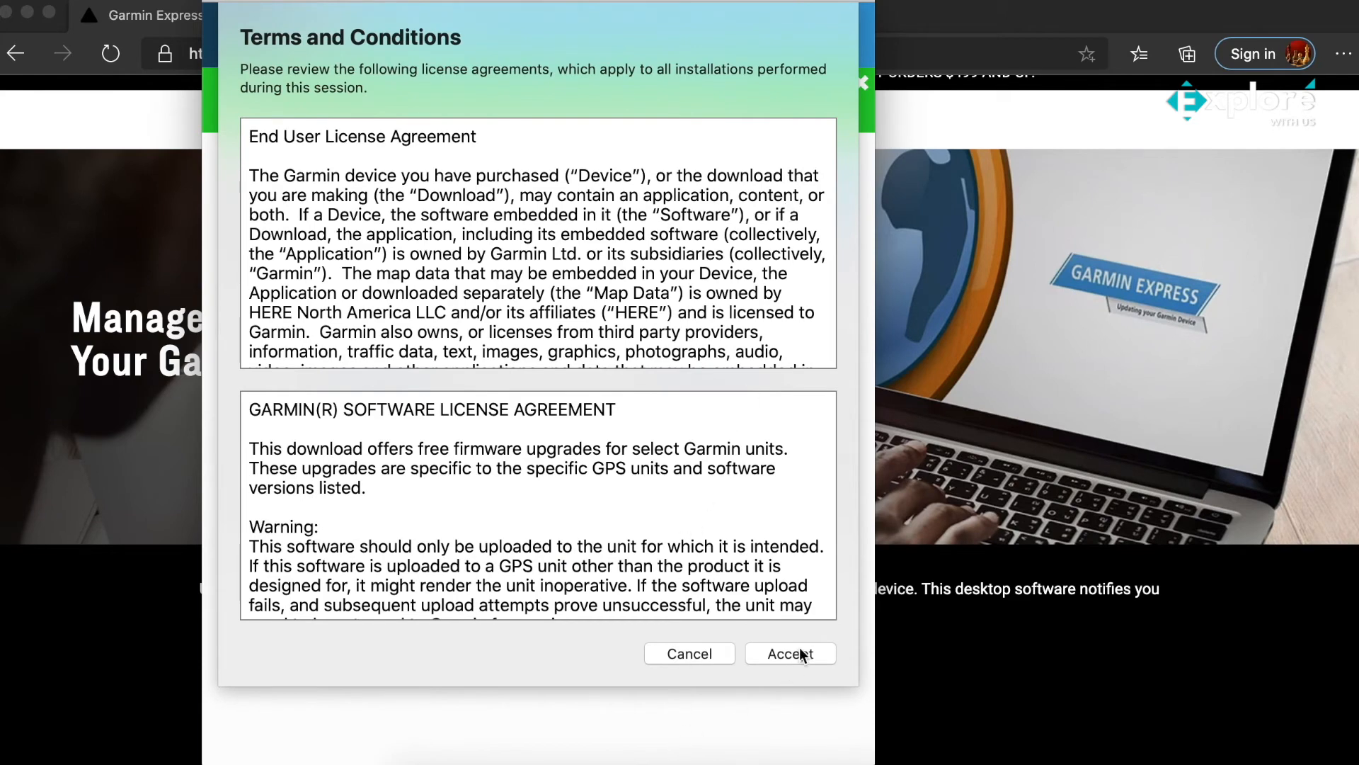
pyautogui.click(790, 653)
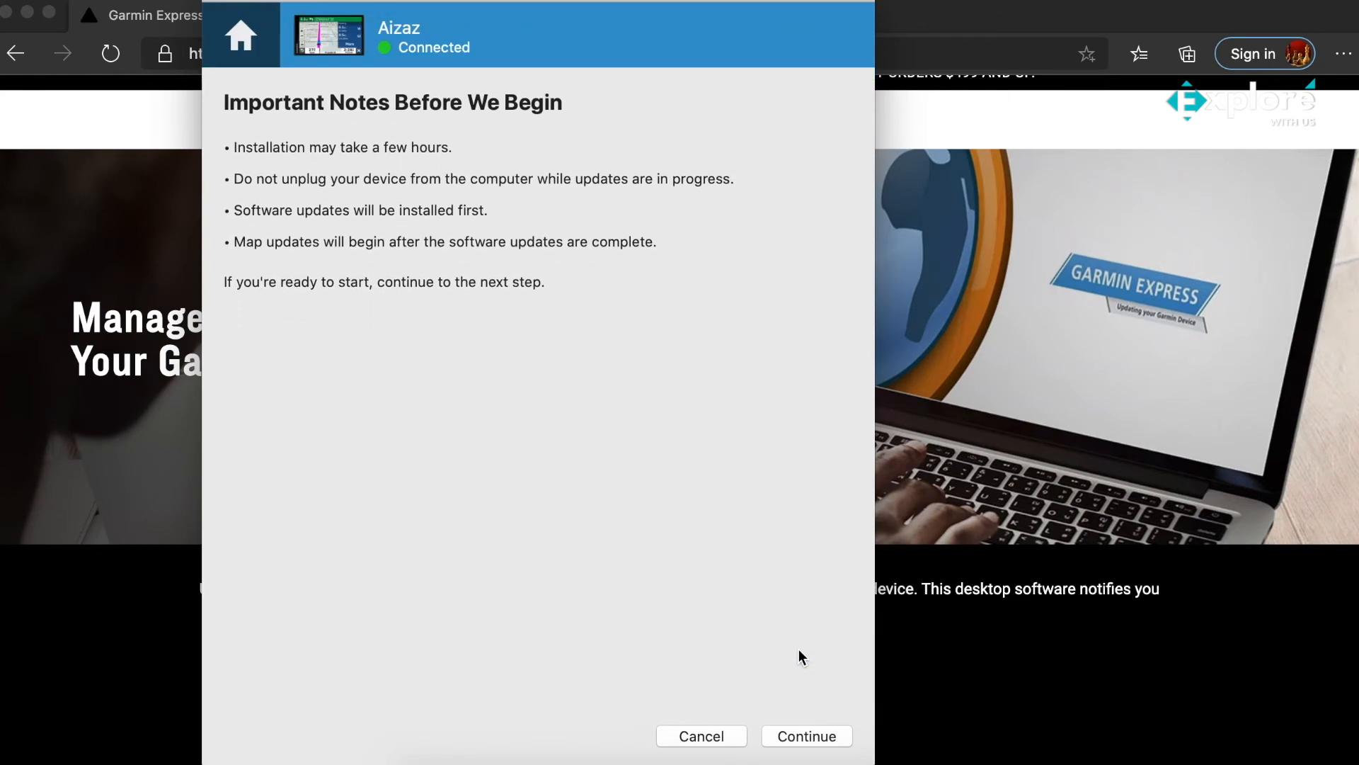
pyautogui.click(806, 736)
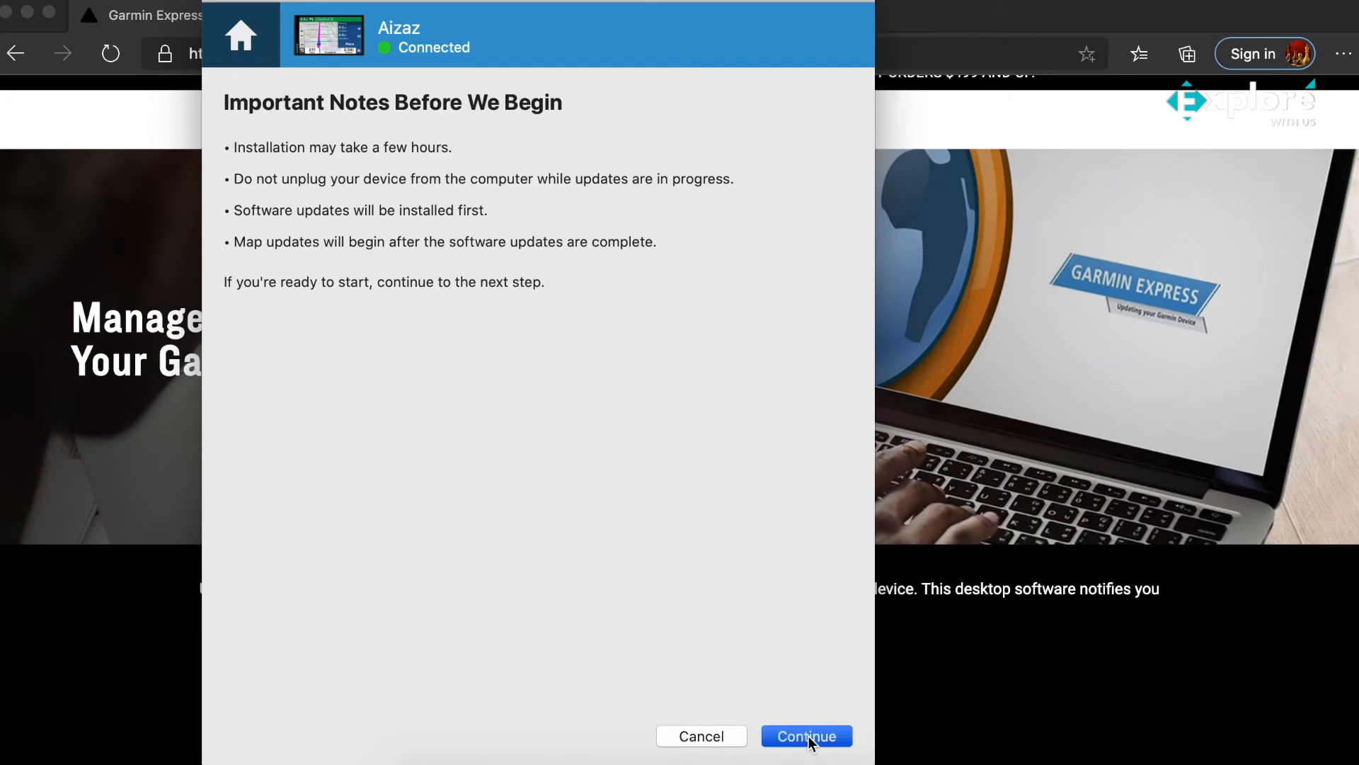
pyautogui.click(806, 735)
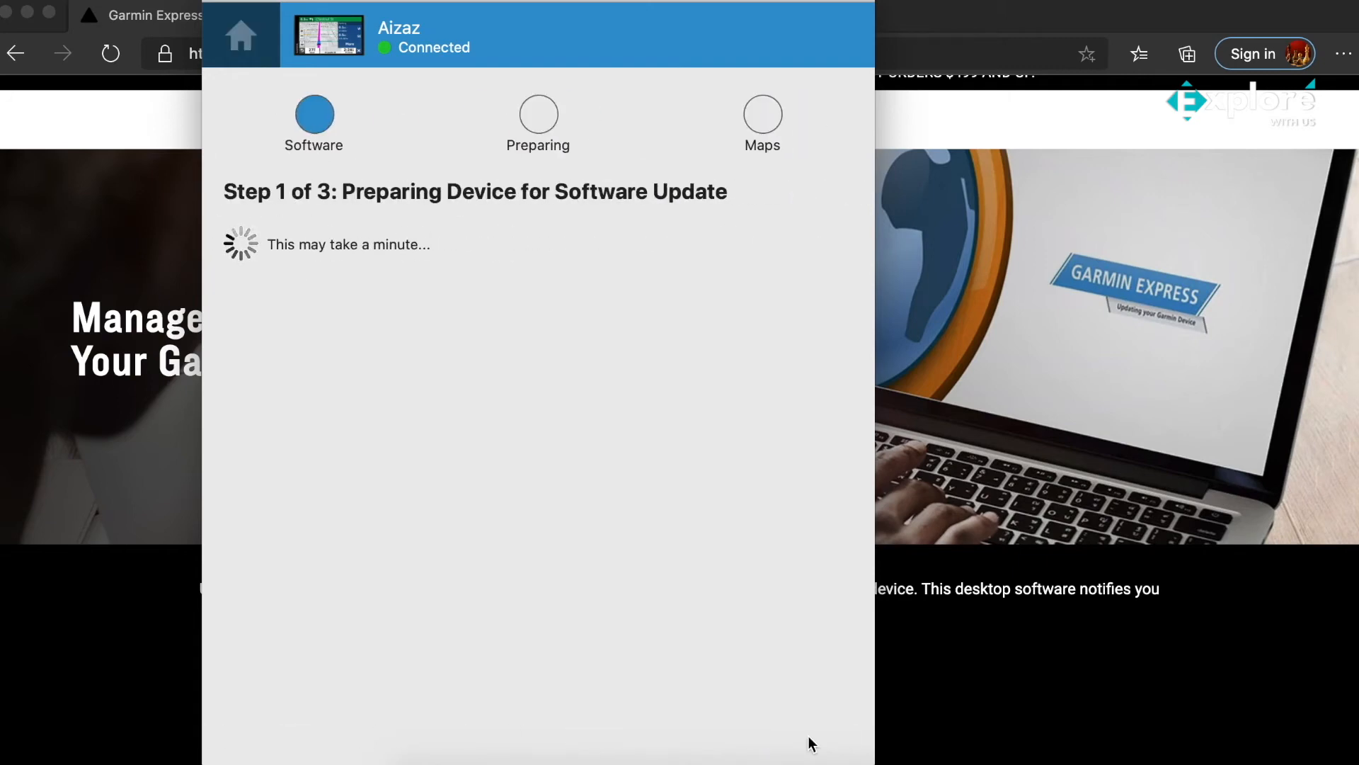